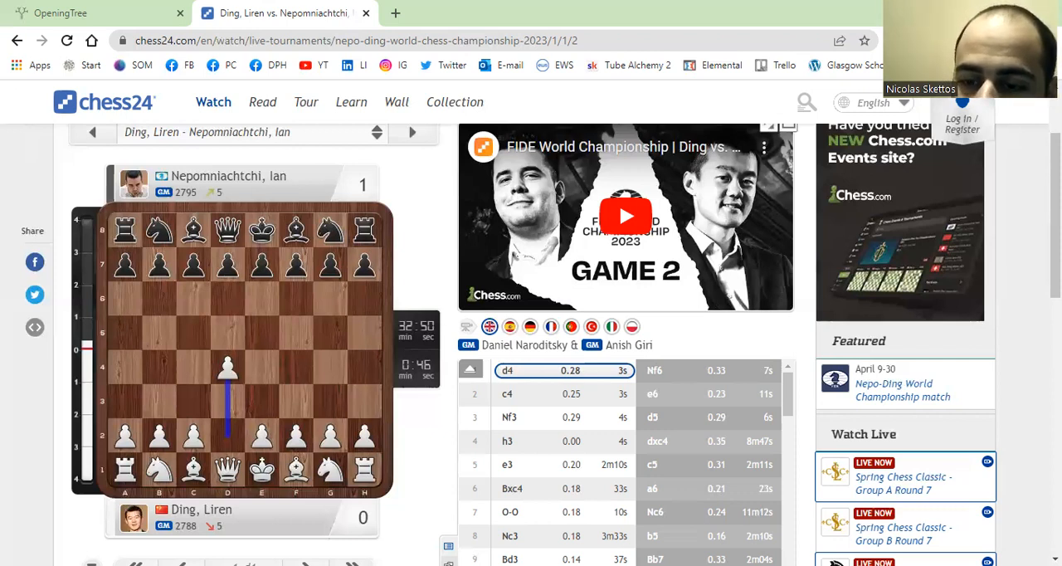
{"action": "mouse_move", "coordinate": [717, 382]}
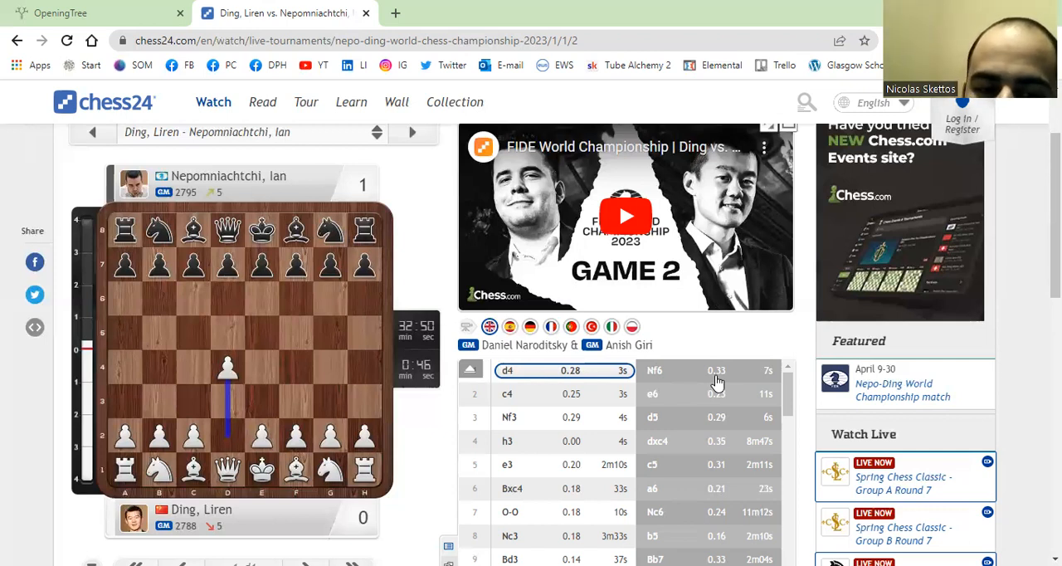
Replay the opening moves 1...Nf6 2.c4 and Black's capture on c4 on the board.
{"action": "left_click", "coordinate": [705, 370]}
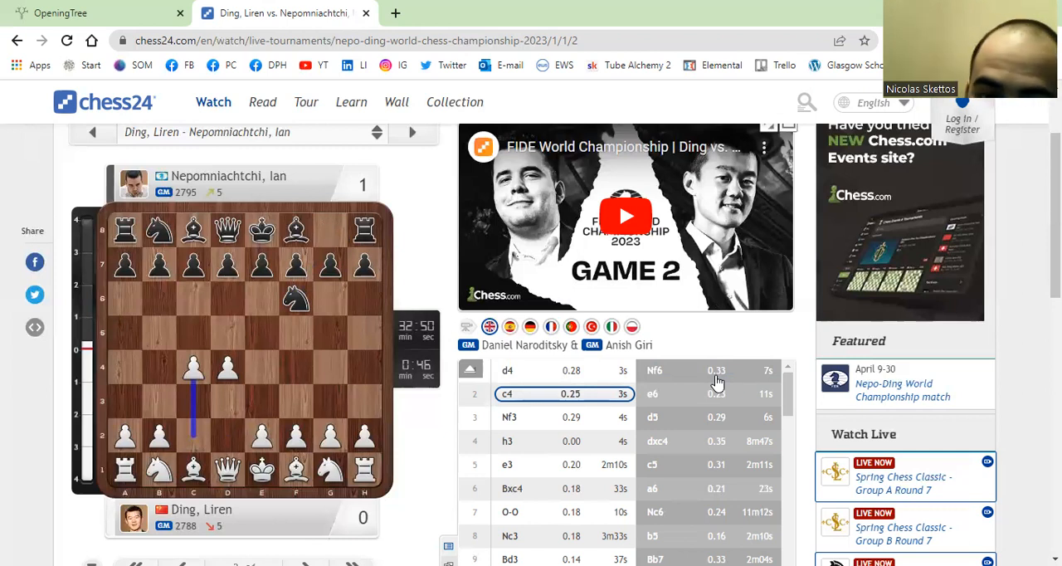
{"action": "left_click", "coordinate": [652, 393]}
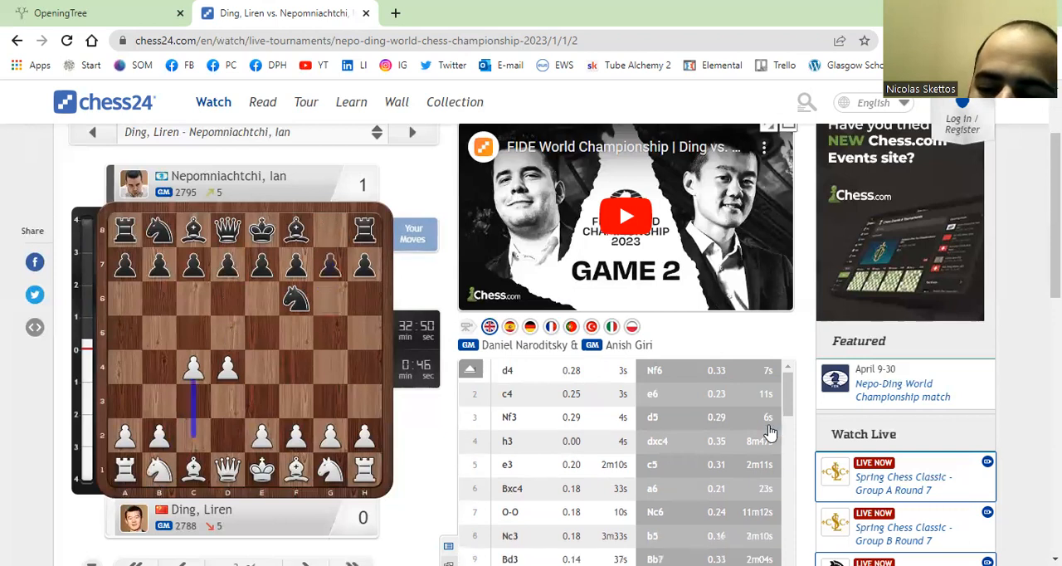
{"action": "left_click", "coordinate": [652, 393]}
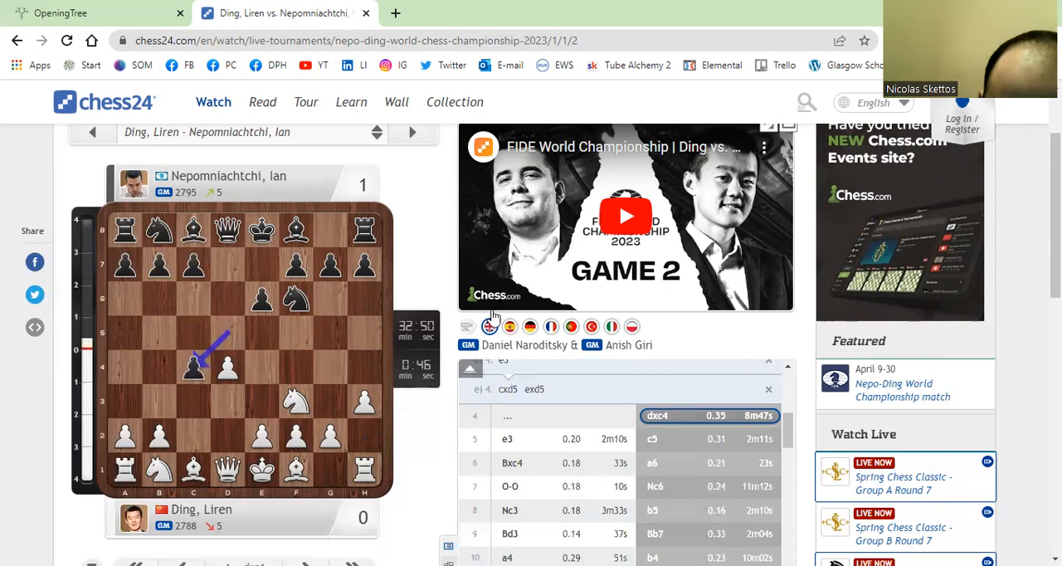
{"action": "mouse_move", "coordinate": [727, 424]}
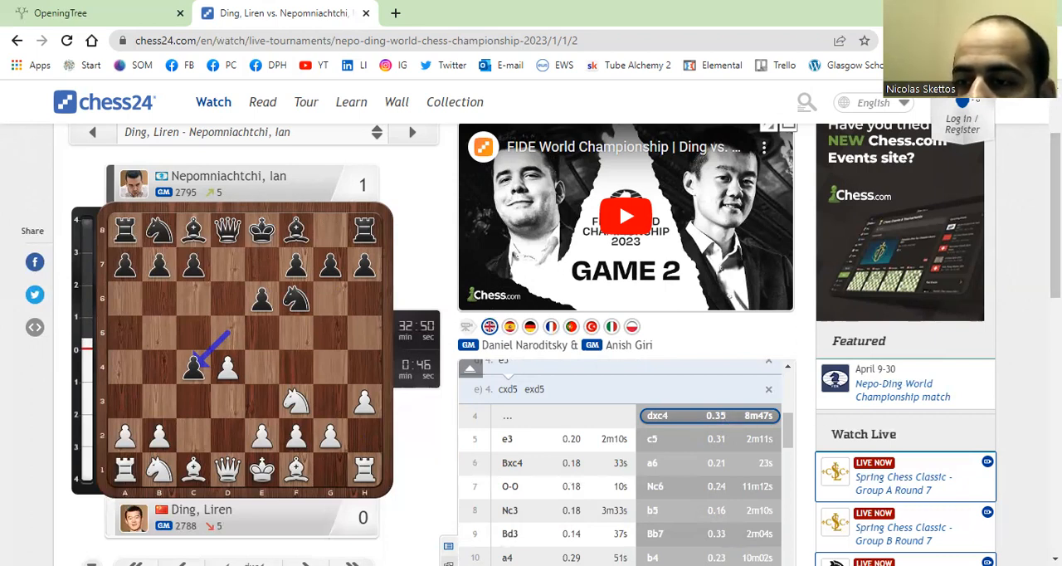
Advance through 5.e3 and 6.Bxc4 and on toward move 12.
{"action": "left_click", "coordinate": [508, 435]}
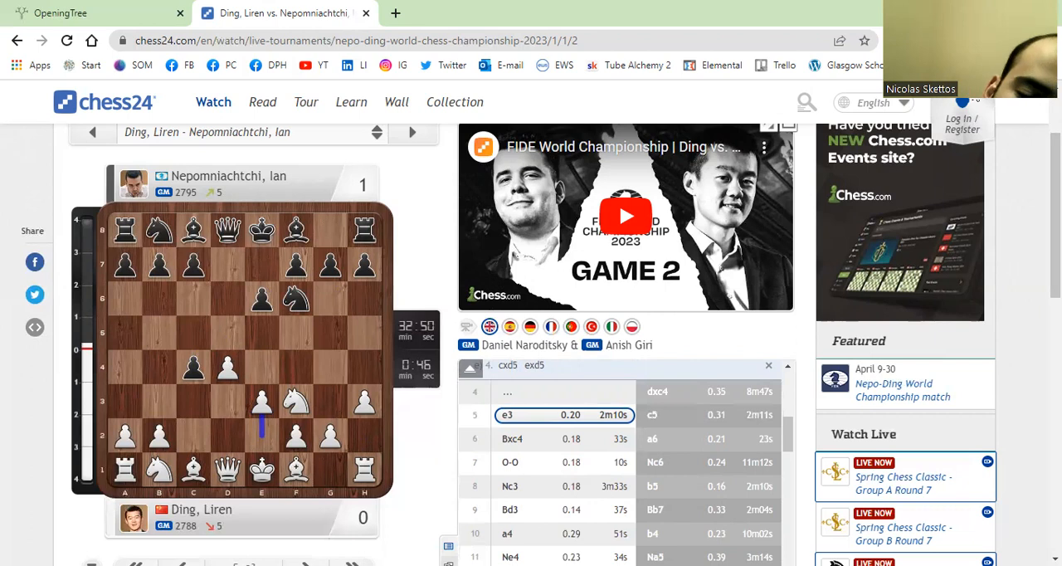
{"action": "left_click", "coordinate": [710, 415]}
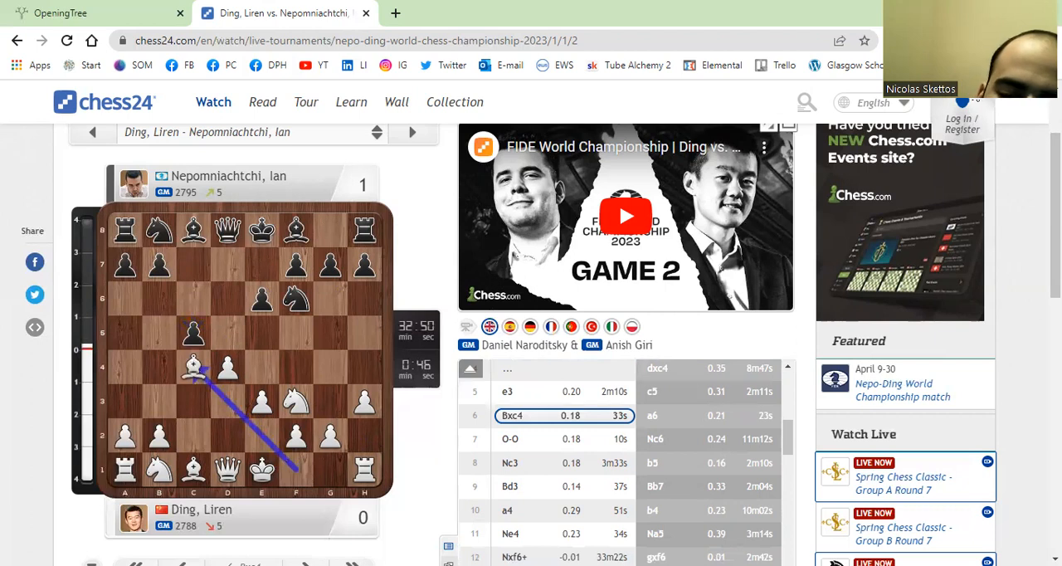
{"action": "left_click", "coordinate": [650, 415]}
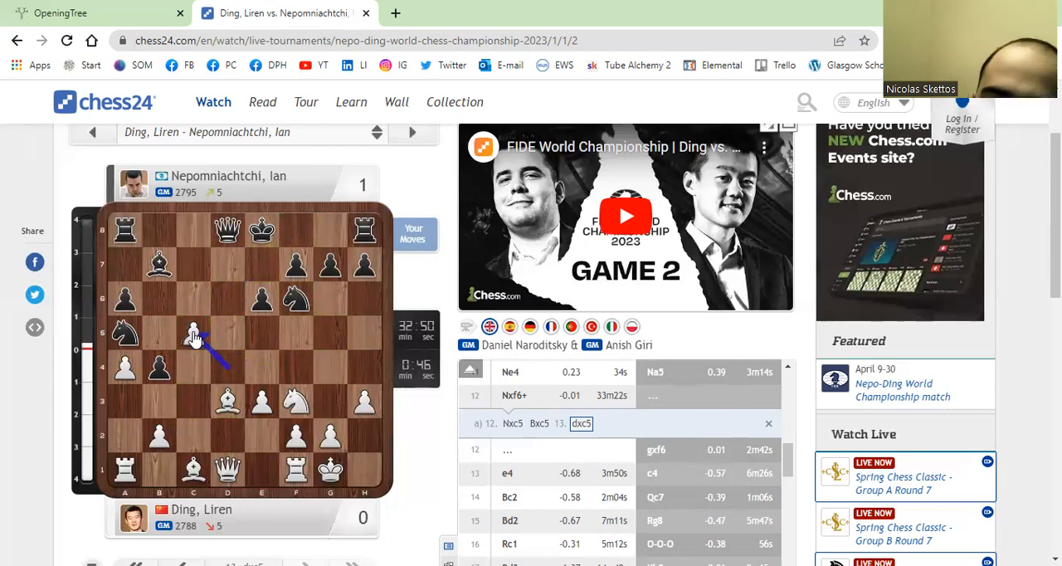
Show Black's recapture 12...gxf6 and continue to 13.e4.
{"action": "left_click", "coordinate": [511, 423]}
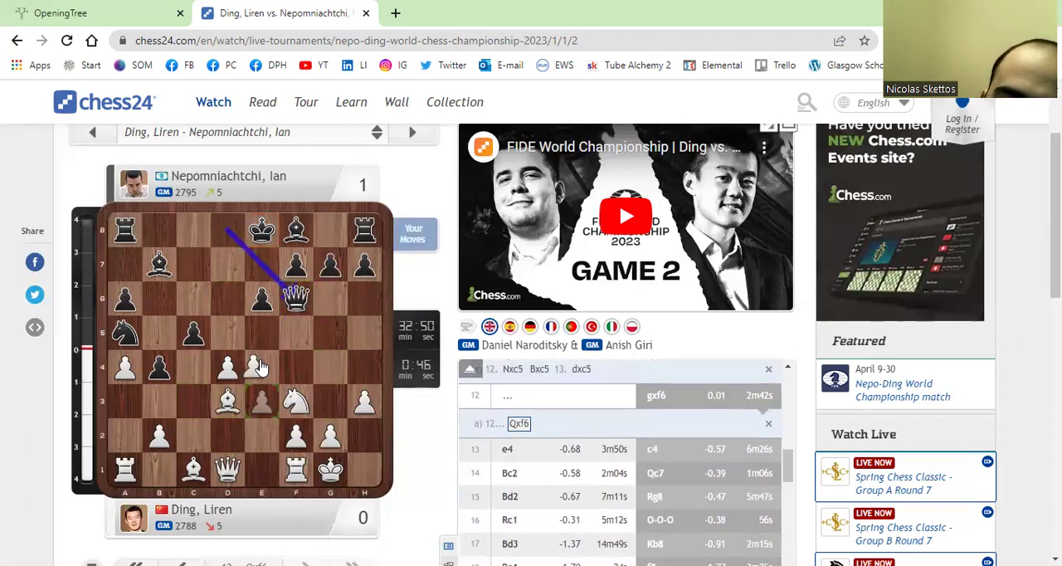
{"action": "left_click", "coordinate": [262, 369]}
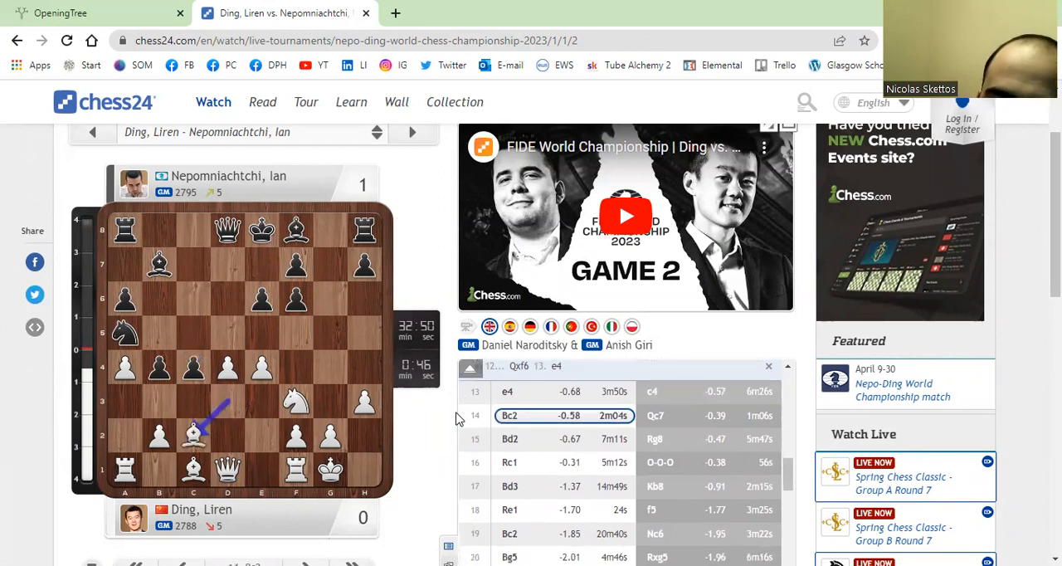
Step forward through 14.Bc2 and move 15 to White's 16.Rc1.
{"action": "left_click", "coordinate": [653, 415]}
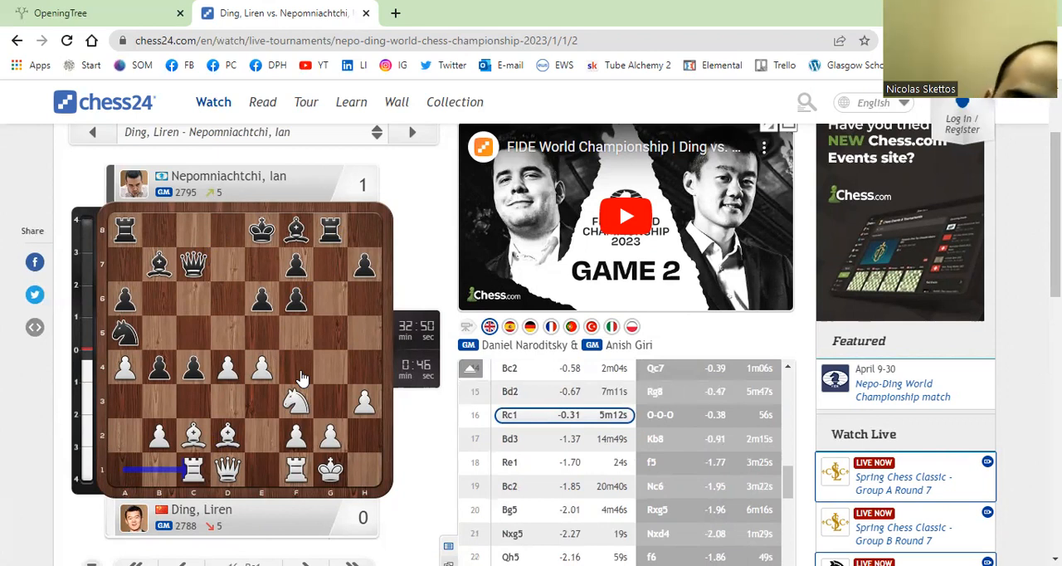
Reach 17.Bd3 and start the side line beginning with 18.Qe2.
{"action": "left_click", "coordinate": [660, 415]}
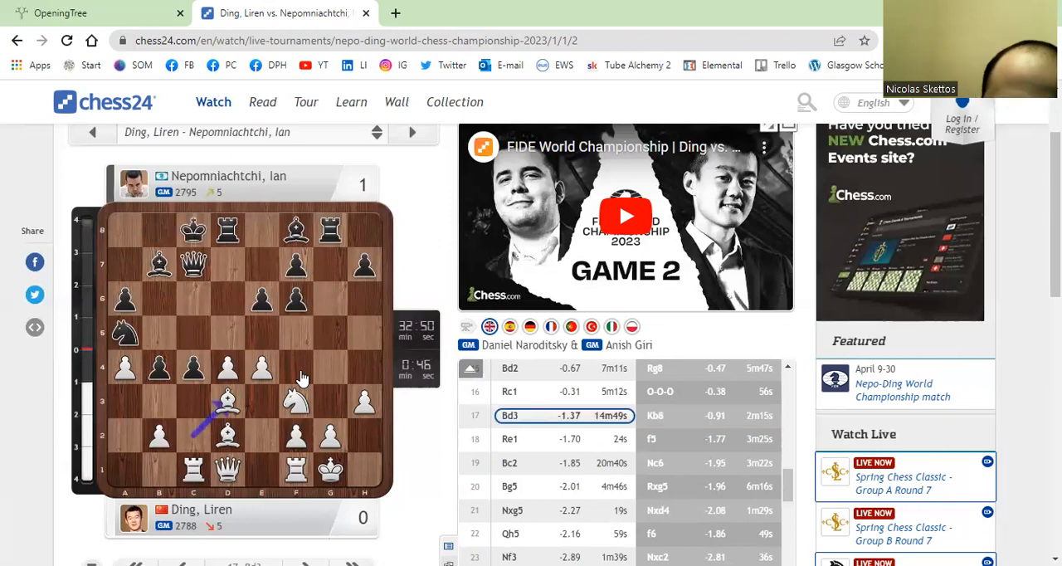
{"action": "mouse_move", "coordinate": [232, 468]}
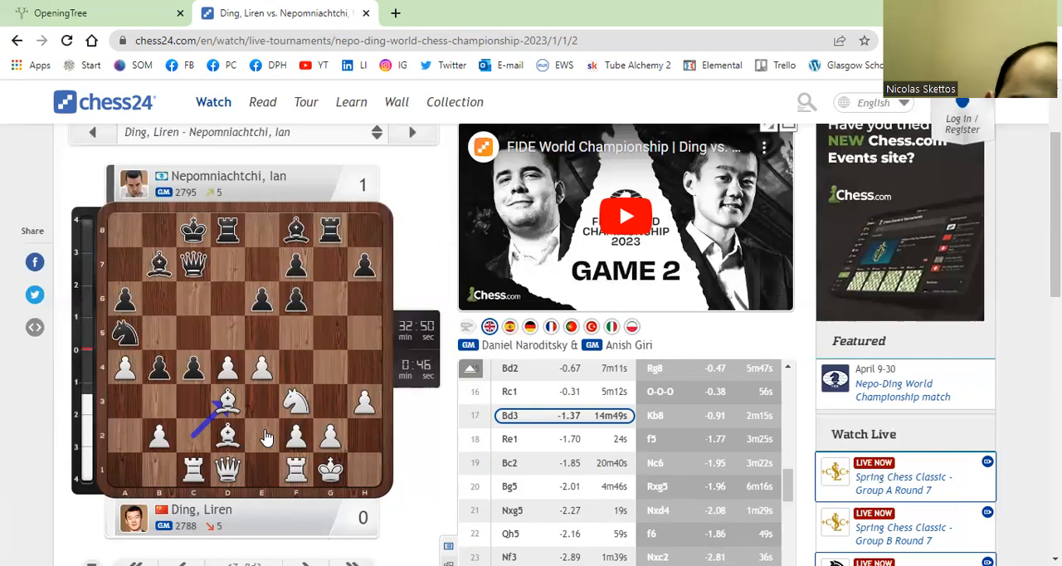
{"action": "mouse_move", "coordinate": [246, 406]}
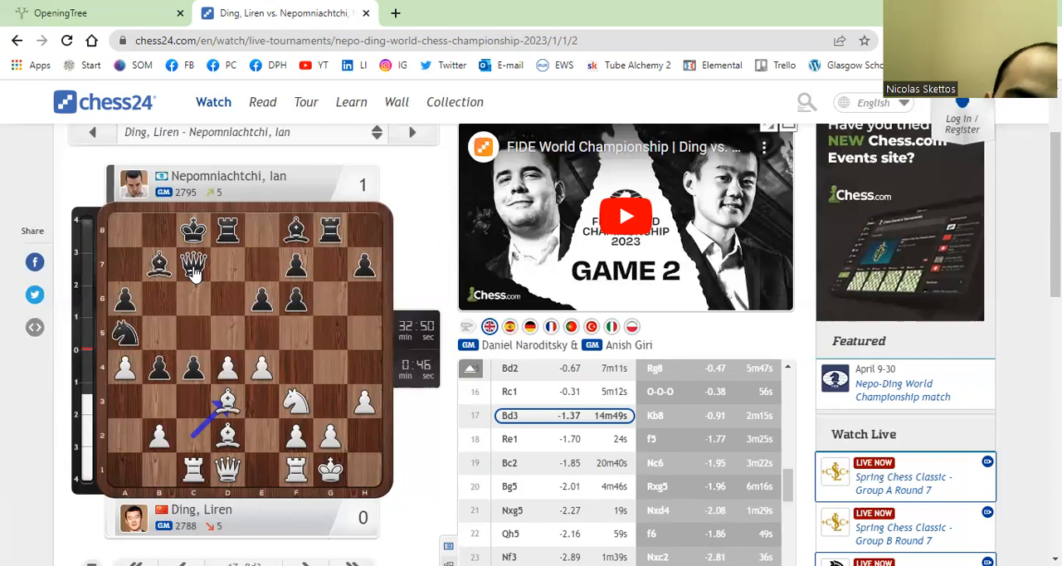
{"action": "left_click", "coordinate": [653, 415]}
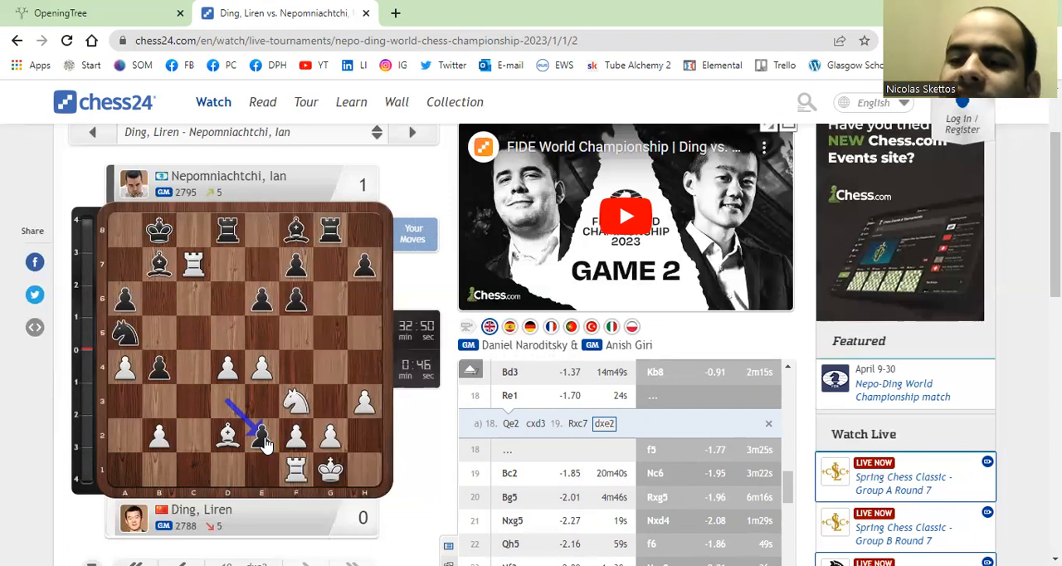
Return from the side line to the main game at Black's 18...f5.
{"action": "left_click", "coordinate": [577, 423]}
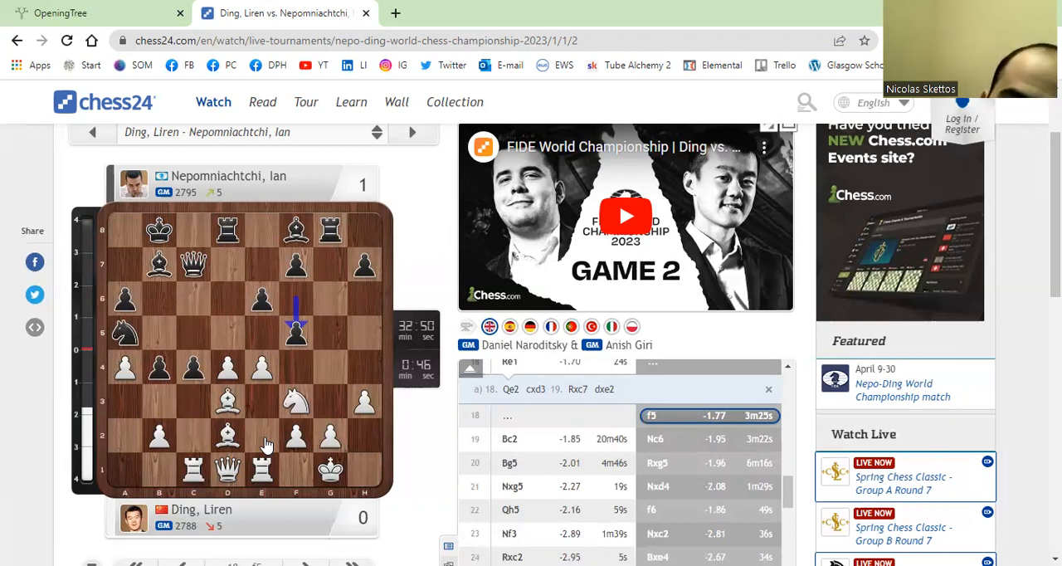
{"action": "mouse_move", "coordinate": [265, 373]}
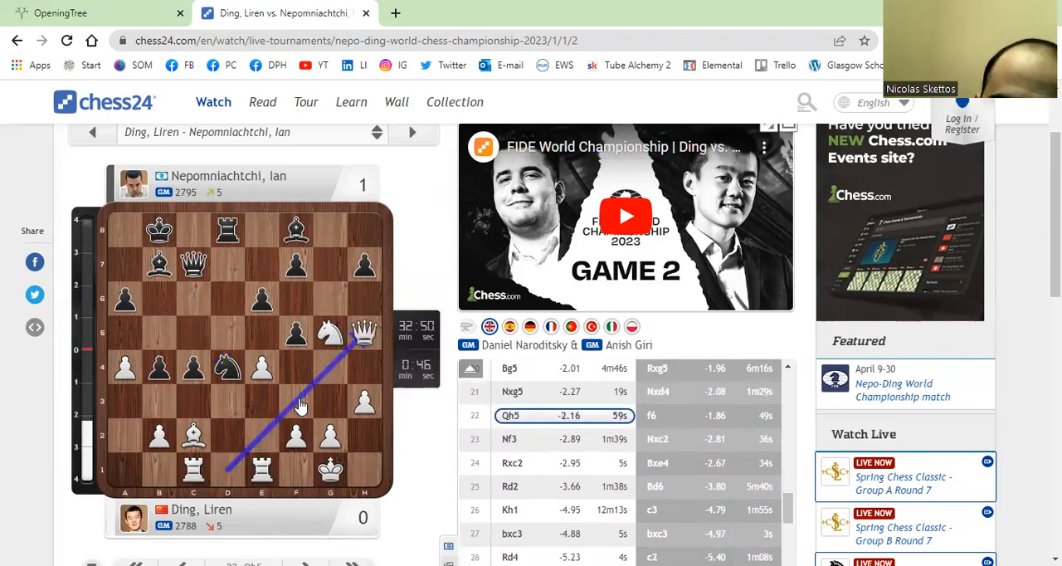
Play Black's 22...f6 after Qh5 and continue toward 26.Kh1.
{"action": "left_click", "coordinate": [652, 414]}
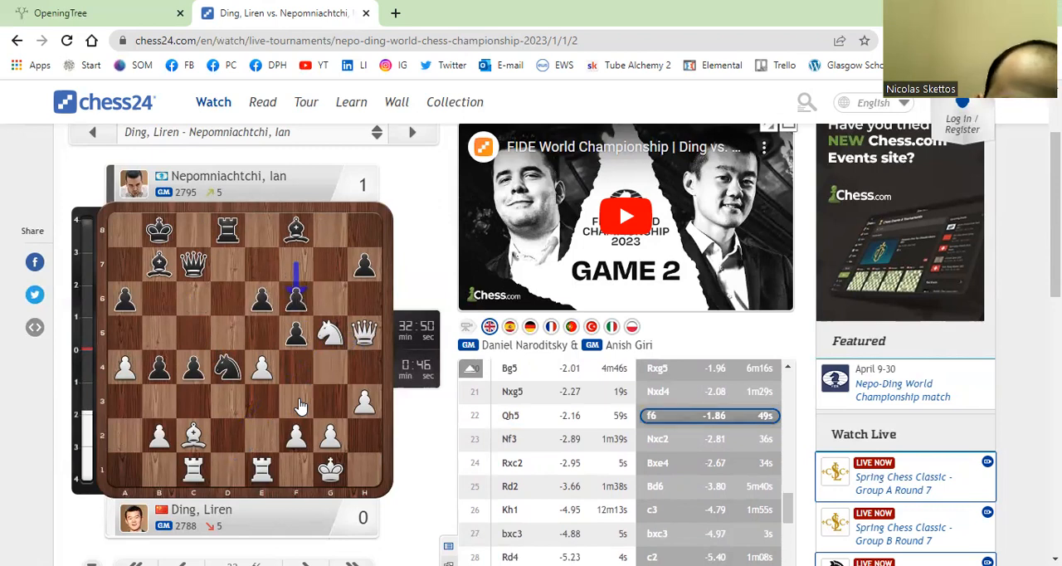
{"action": "left_click", "coordinate": [297, 401]}
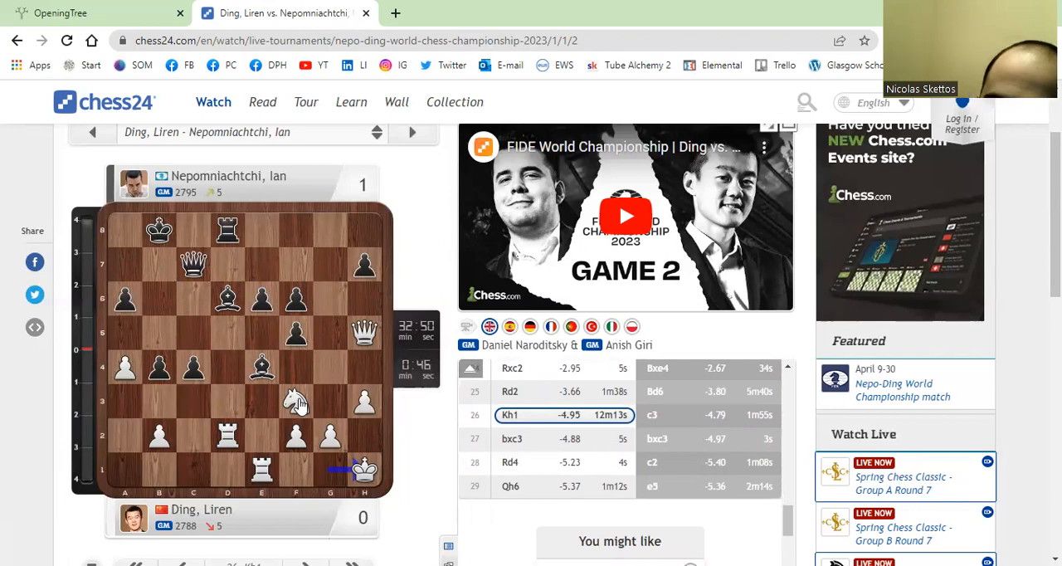
Step past 27.bxc3 to White's 28.Rd4.
{"action": "left_click", "coordinate": [711, 415]}
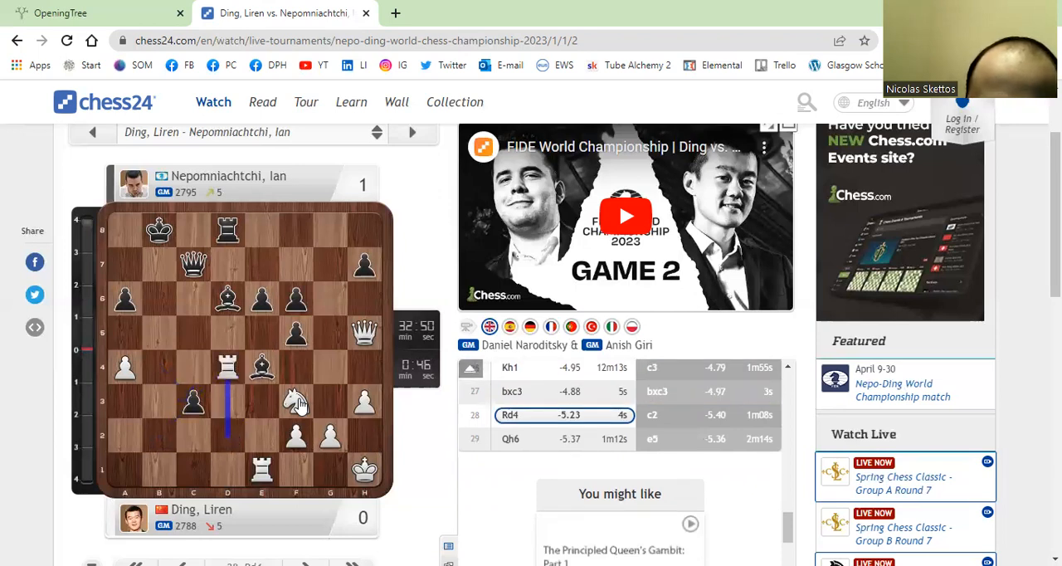
Advance from 28.Rd4 through 29.Qh6 to the final move 29...e5.
{"action": "left_click", "coordinate": [651, 415]}
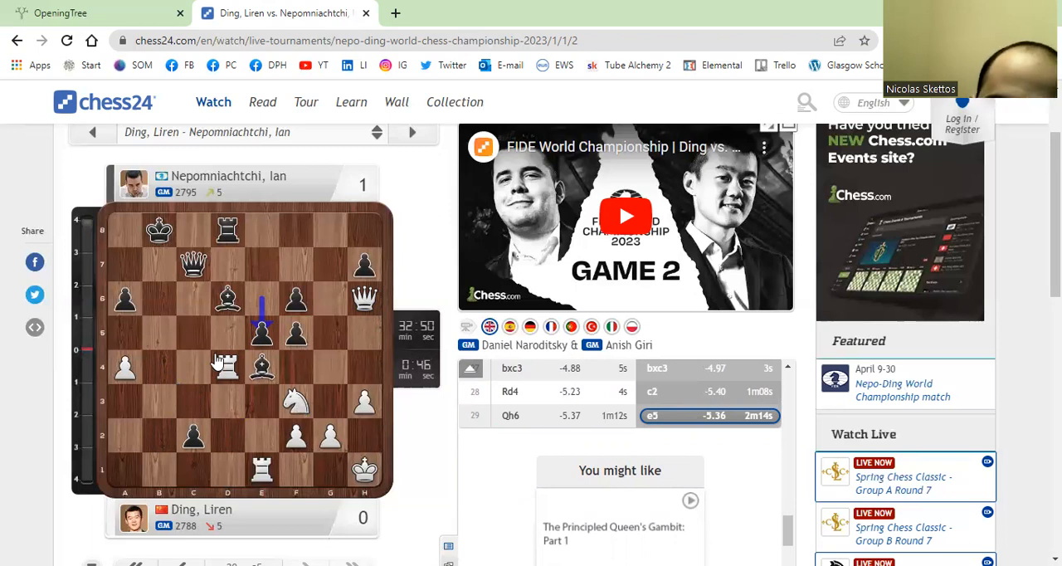
{"action": "left_click", "coordinate": [227, 368]}
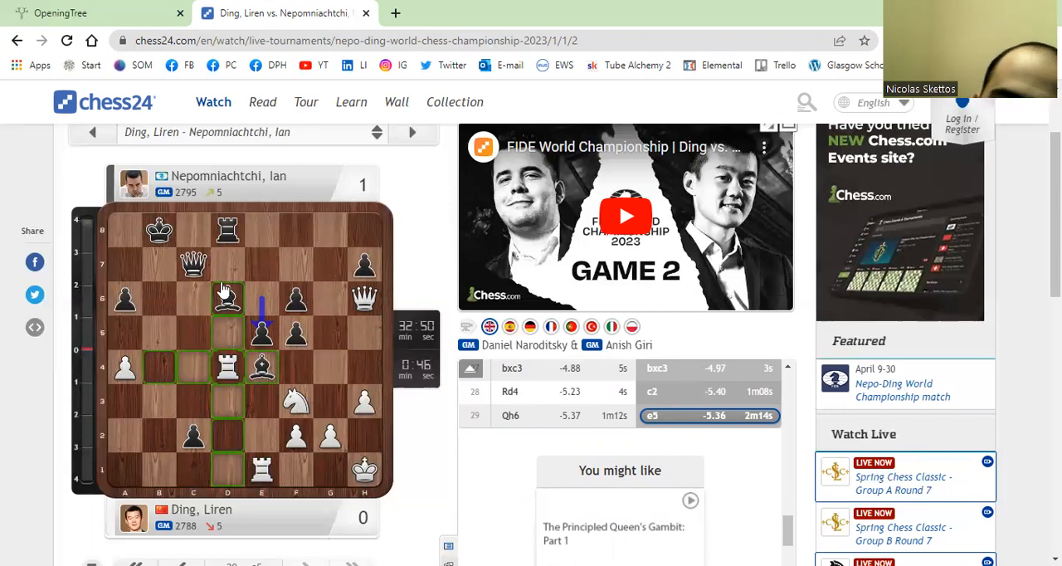
{"action": "mouse_move", "coordinate": [229, 298]}
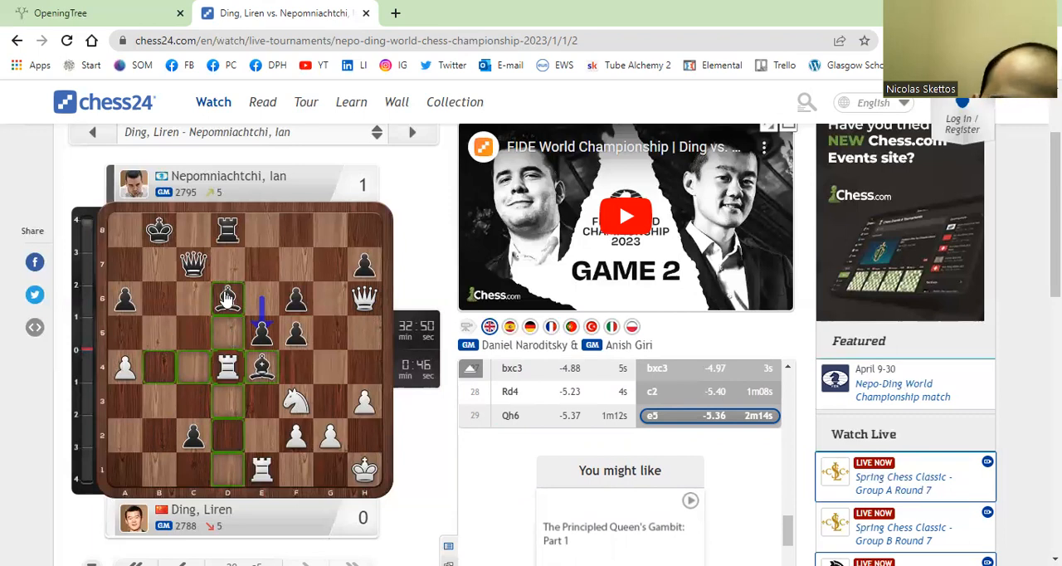